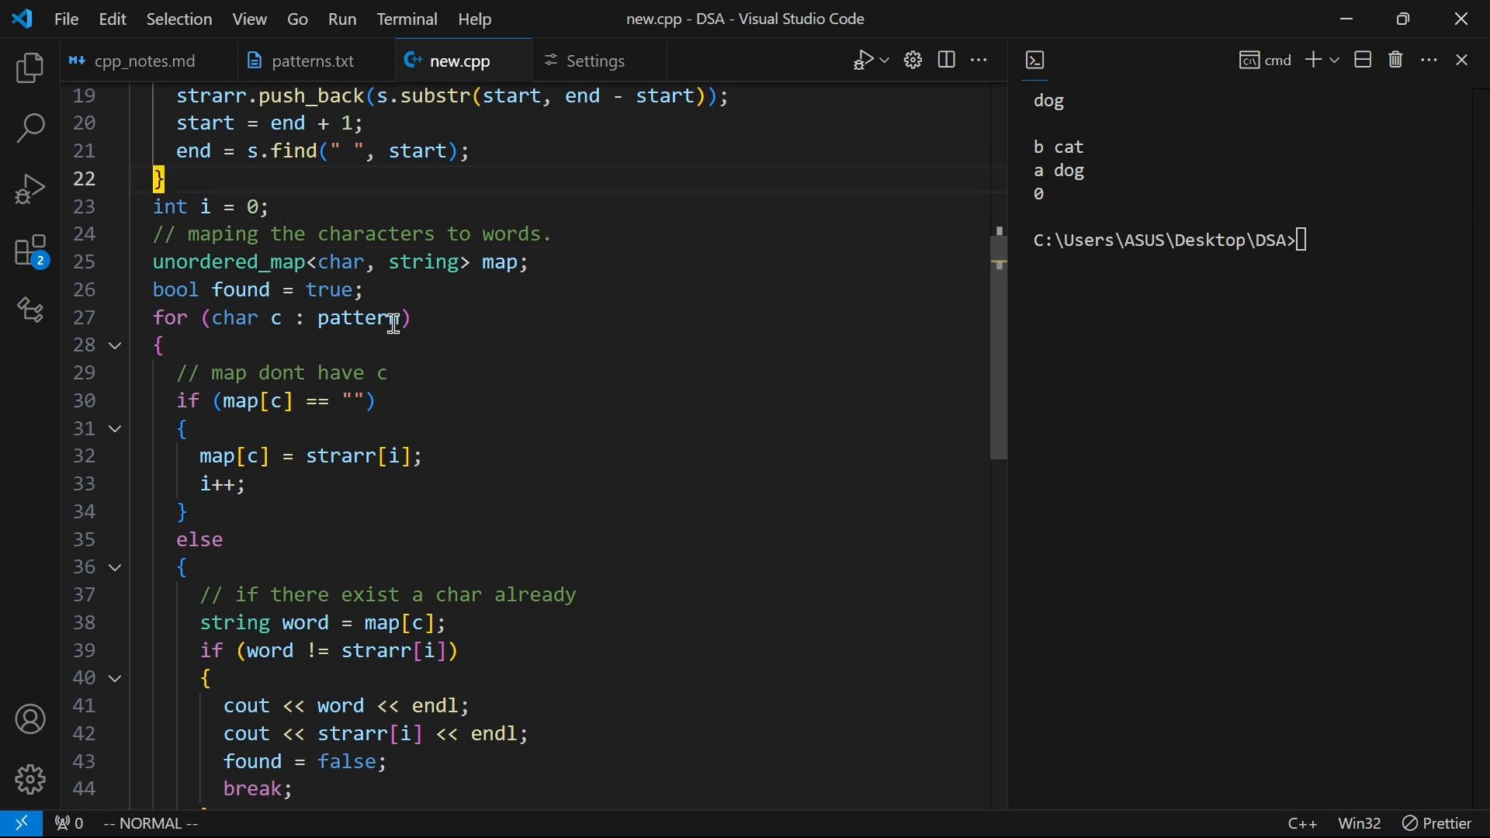
Step: Show the C/C++ extension's Formatting settings listing access-specifier, brace and case indentation options
{"action": "left_click", "coordinate": [31, 251]}
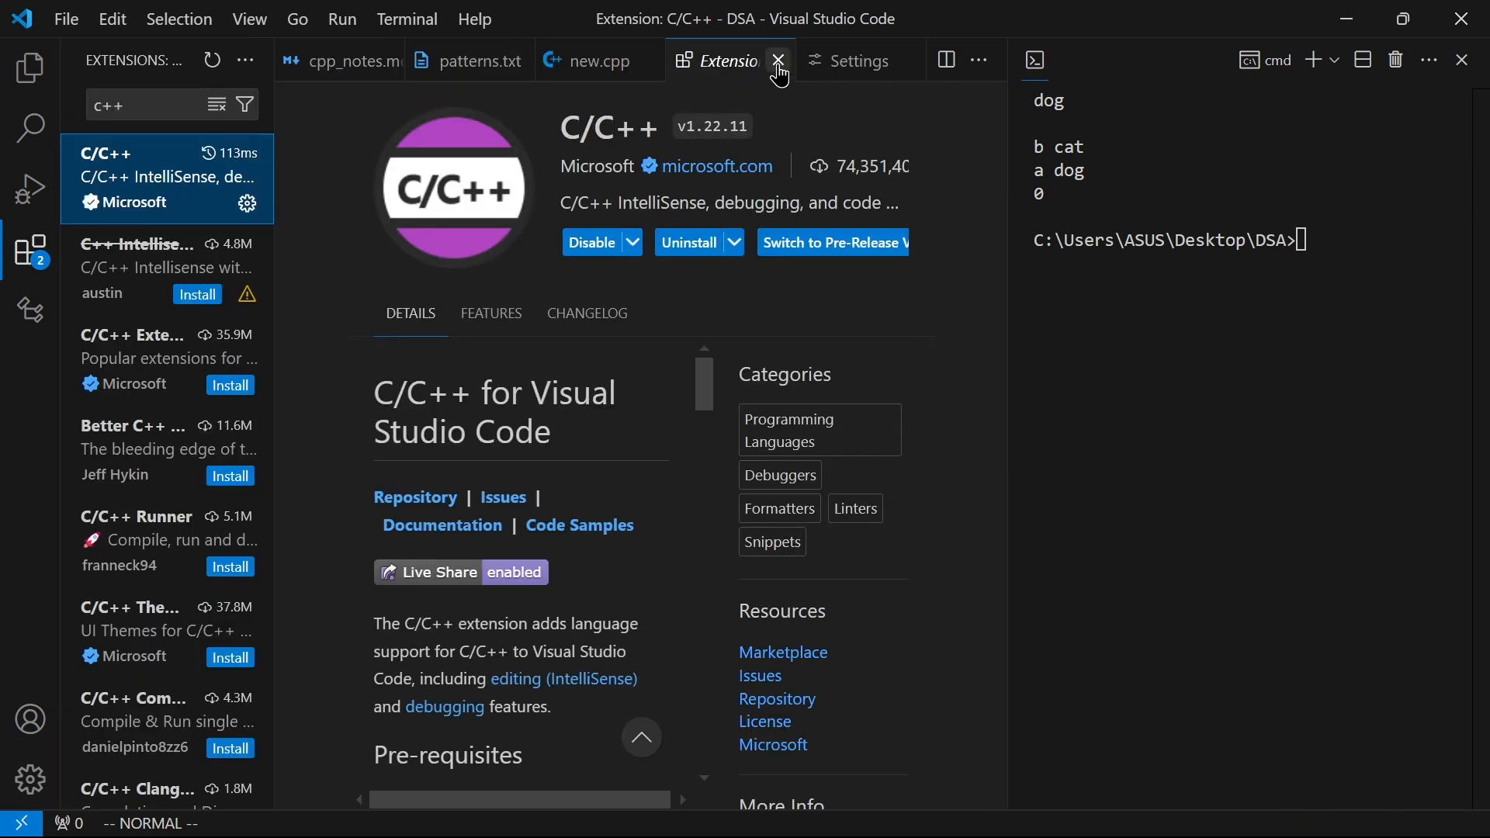
{"action": "left_click", "coordinate": [778, 60]}
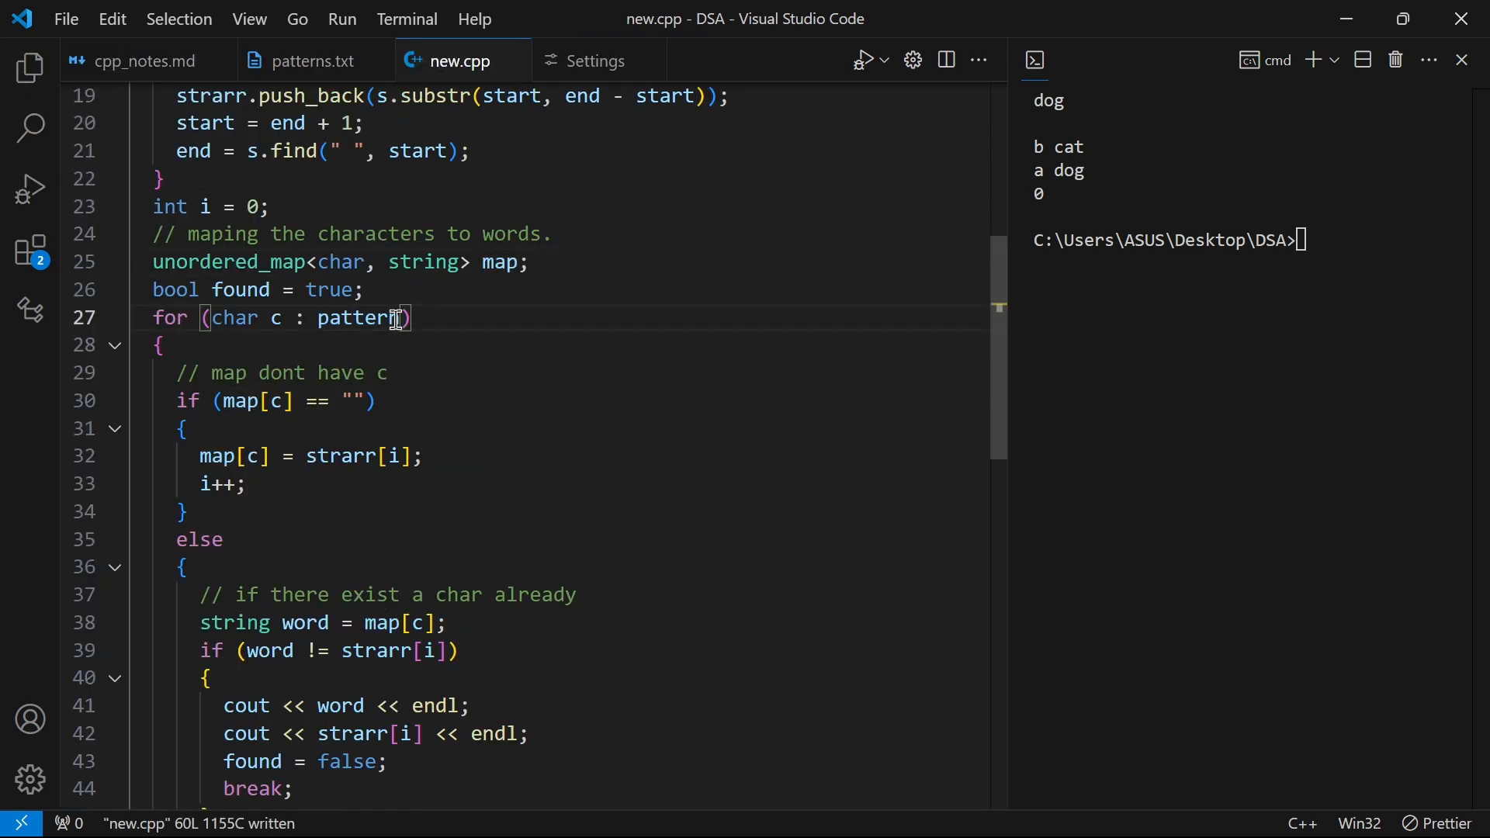
{"action": "double_click", "coordinate": [359, 317]}
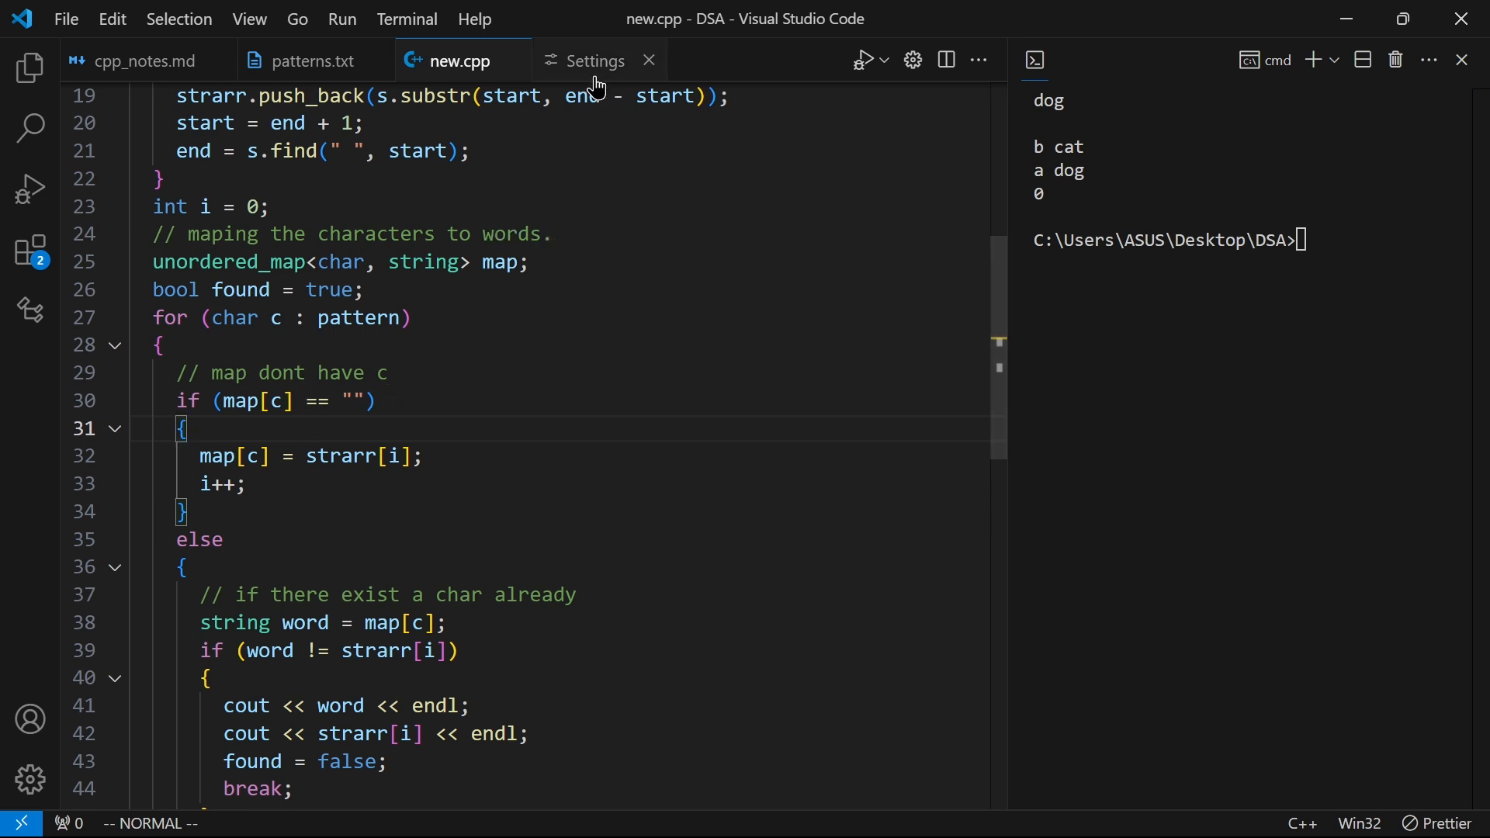
{"action": "scroll", "scroll_direction": "down", "scroll_amount": 3}
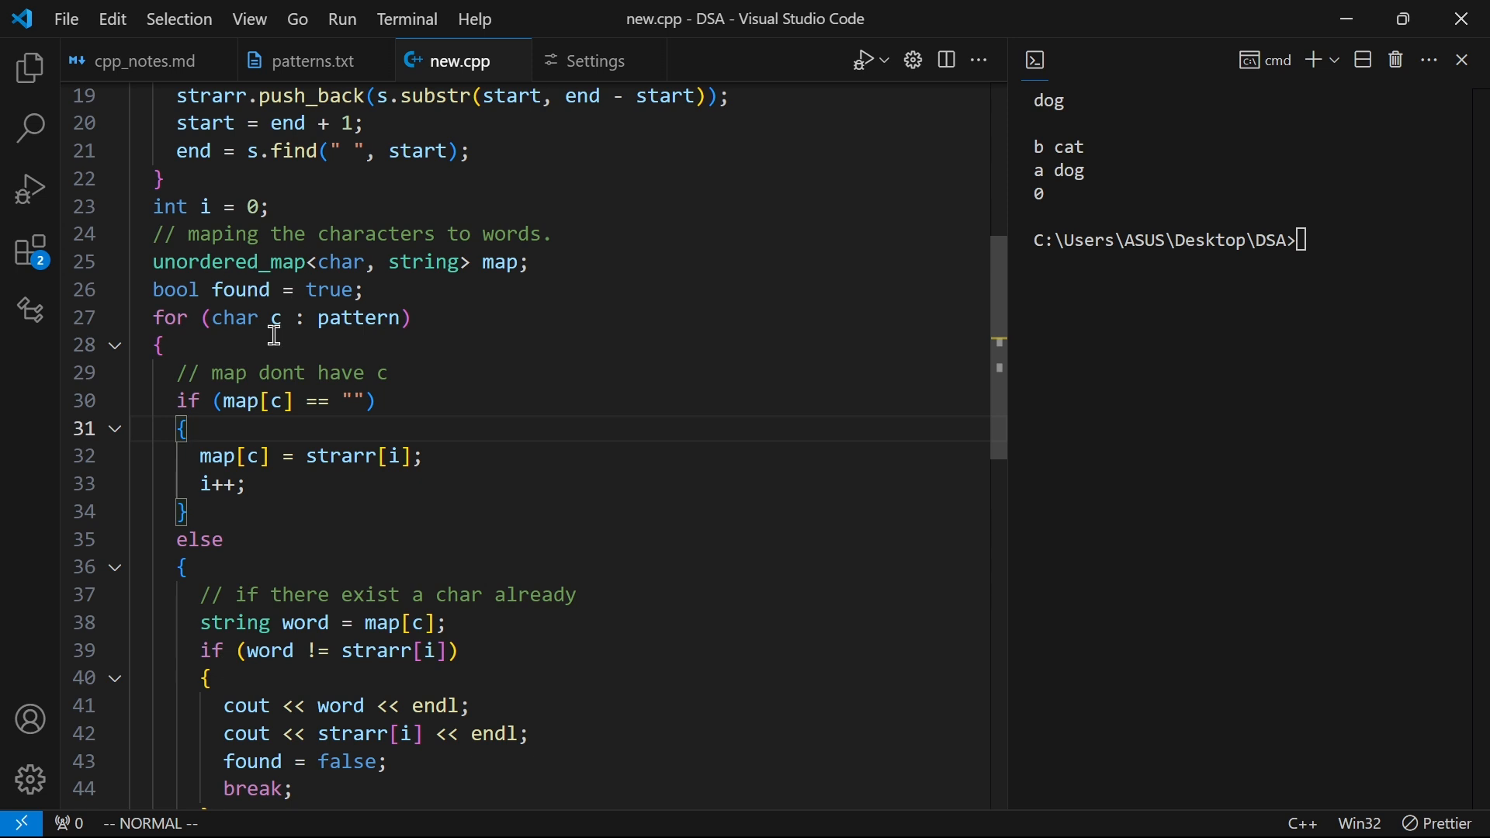
{"action": "left_click", "coordinate": [596, 60]}
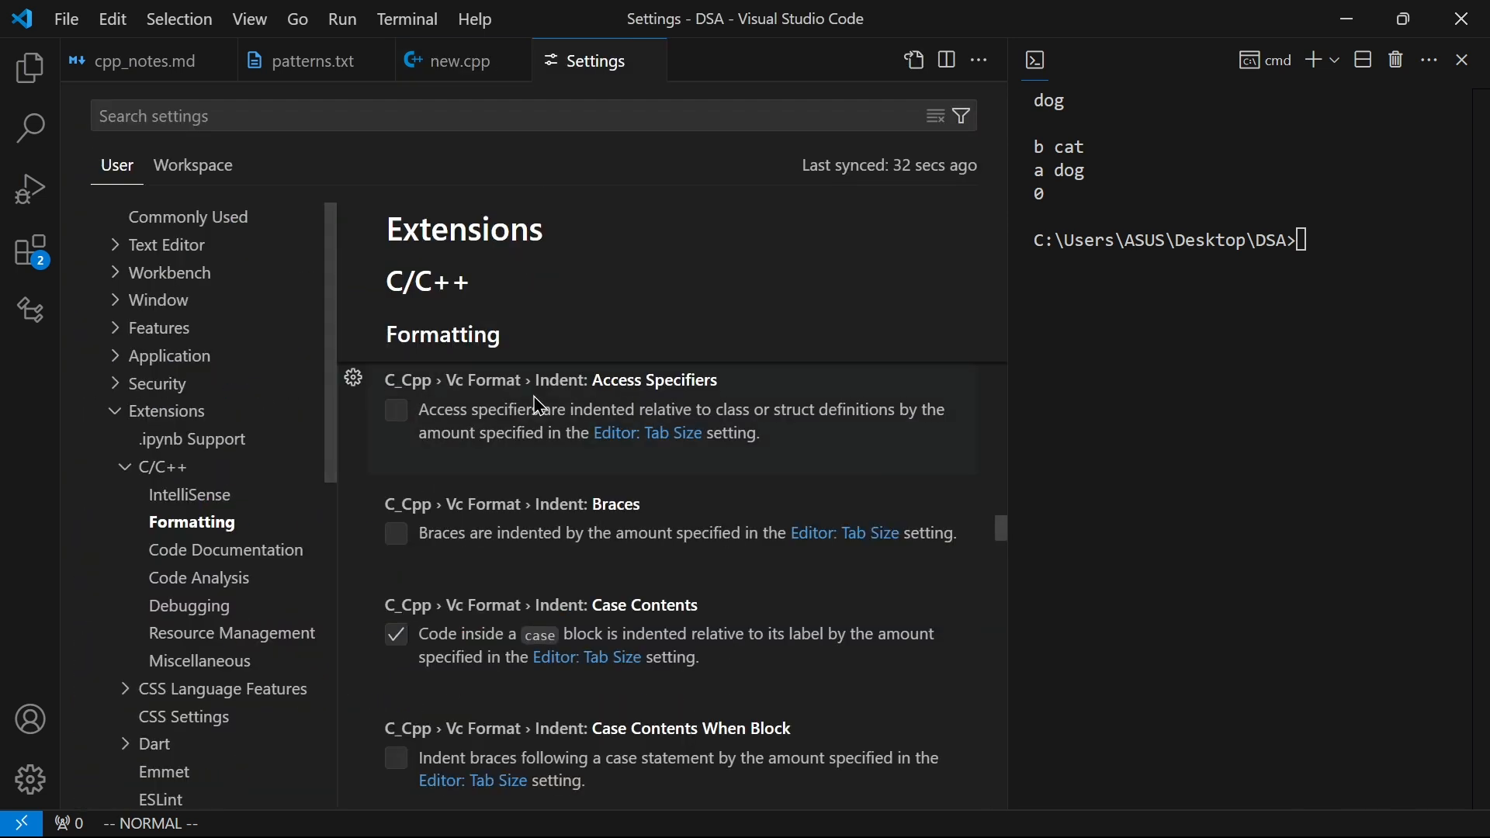
Step: Navigate Settings to Extensions > C/C++ > Formatting via Manage
{"action": "left_click", "coordinate": [30, 777]}
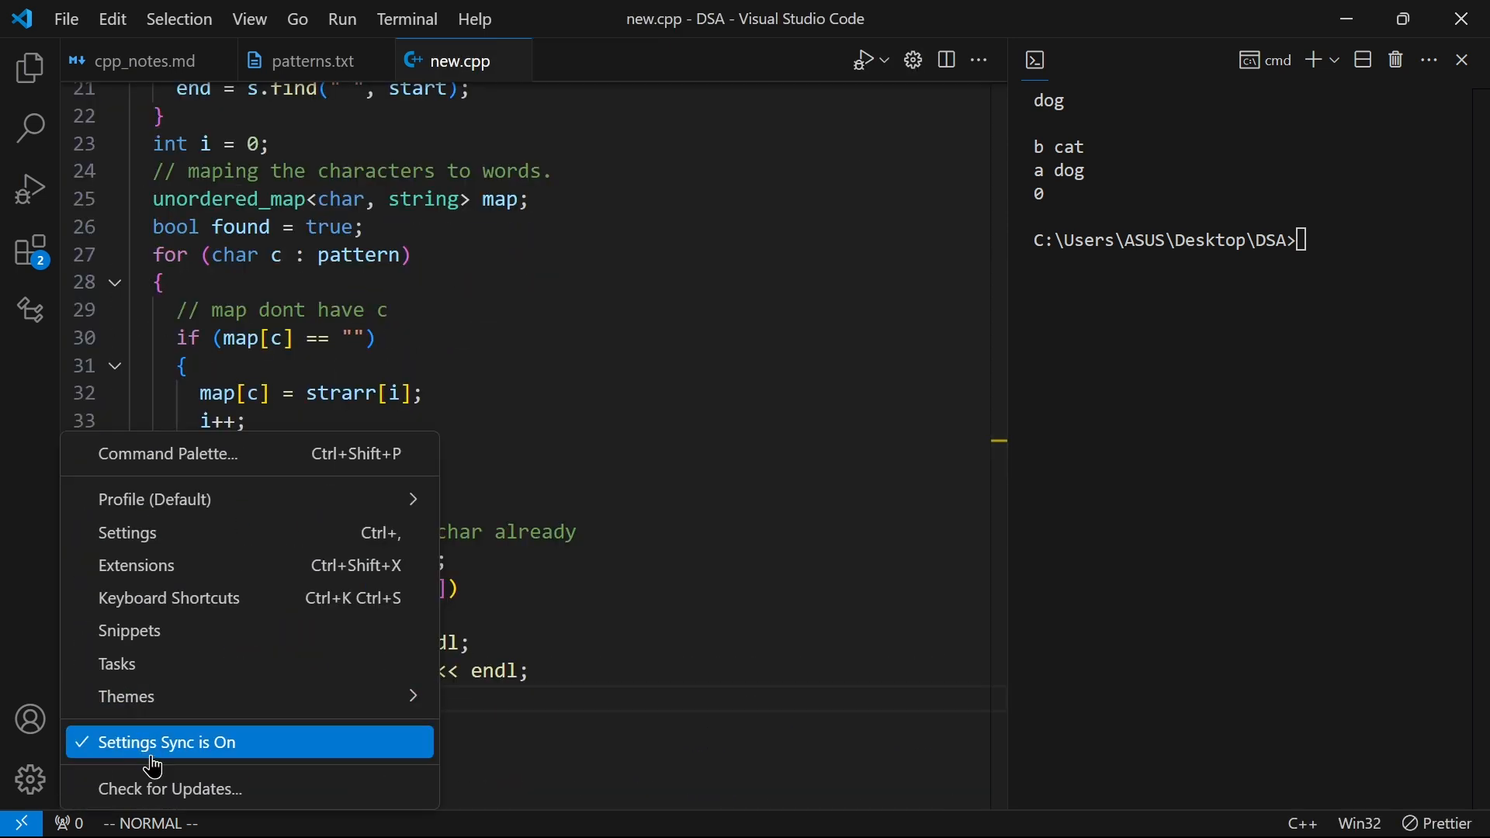
{"action": "left_click", "coordinate": [126, 532]}
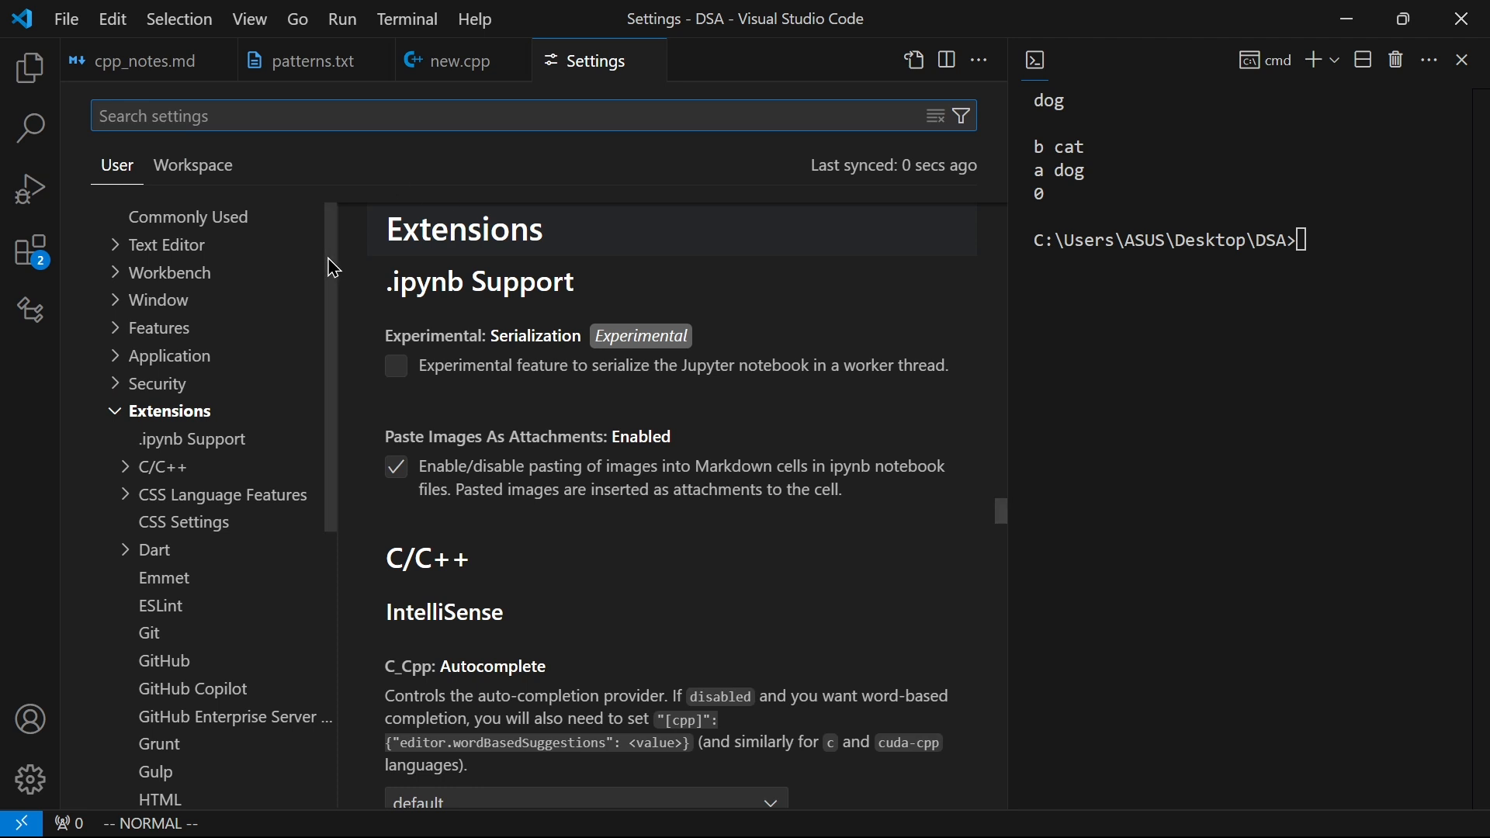
{"action": "left_click", "coordinate": [167, 410]}
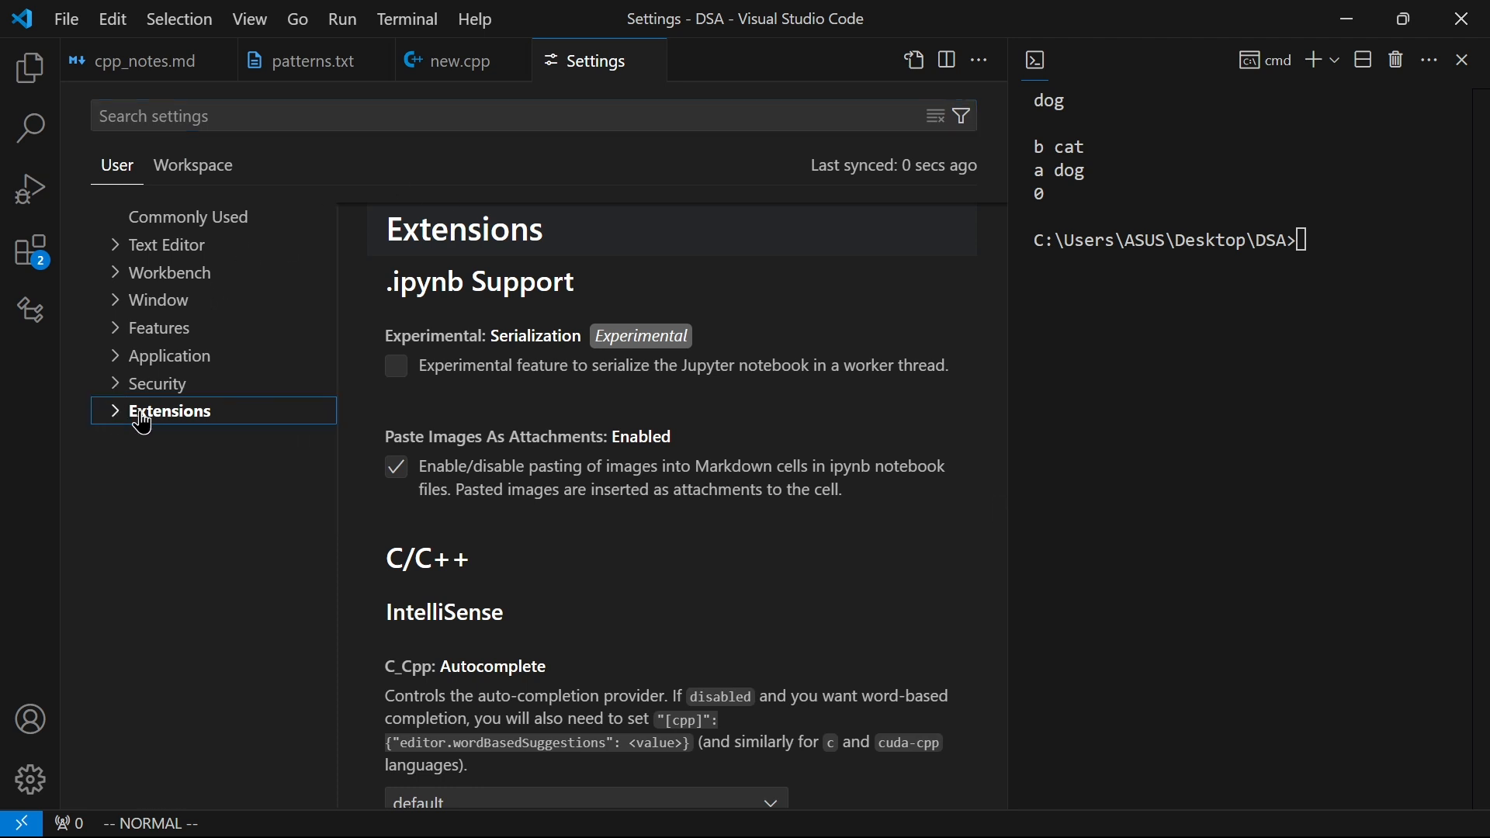
{"action": "left_click", "coordinate": [169, 410]}
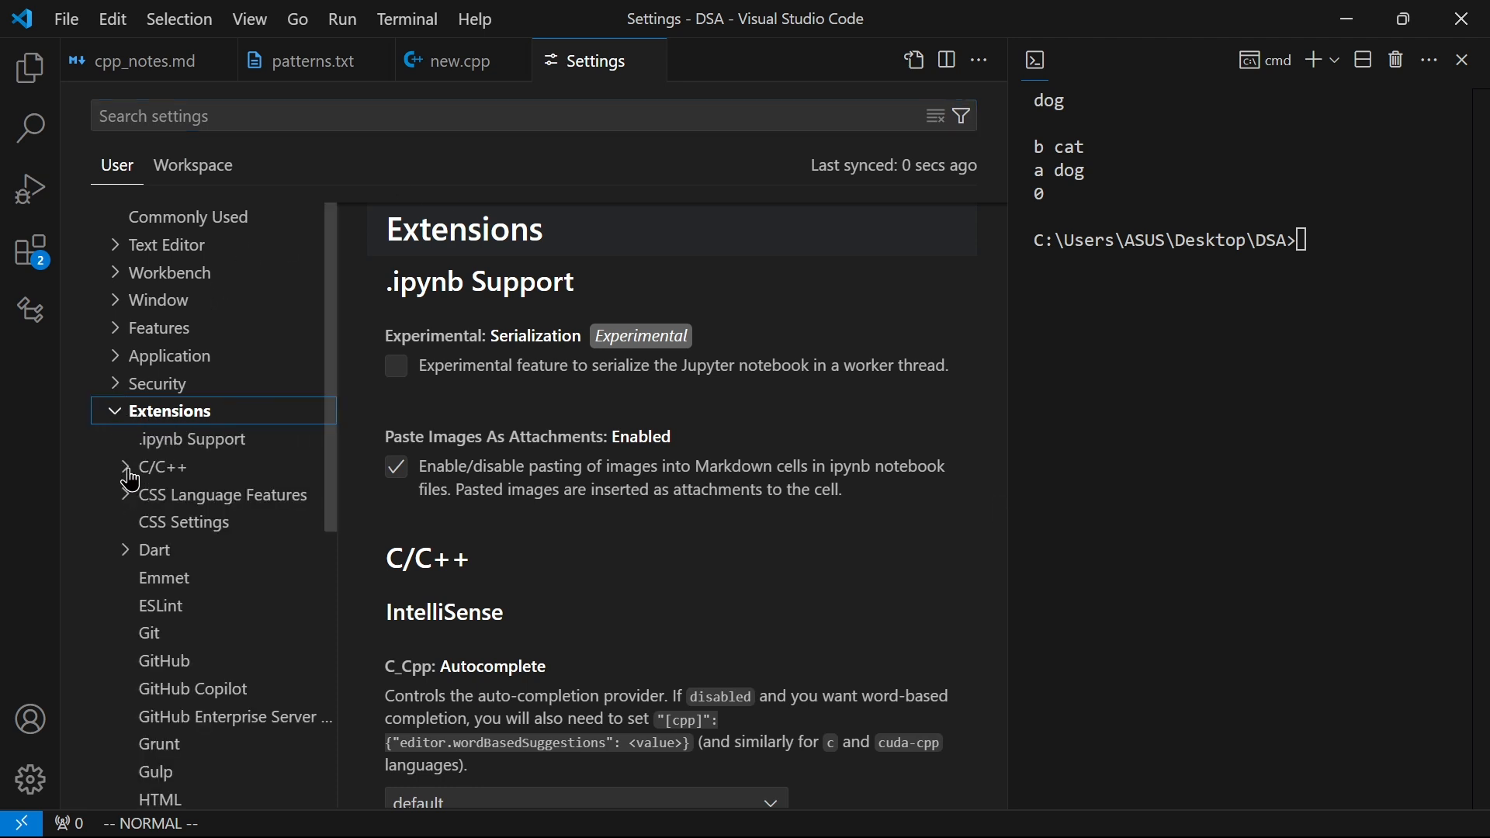
{"action": "left_click", "coordinate": [162, 467]}
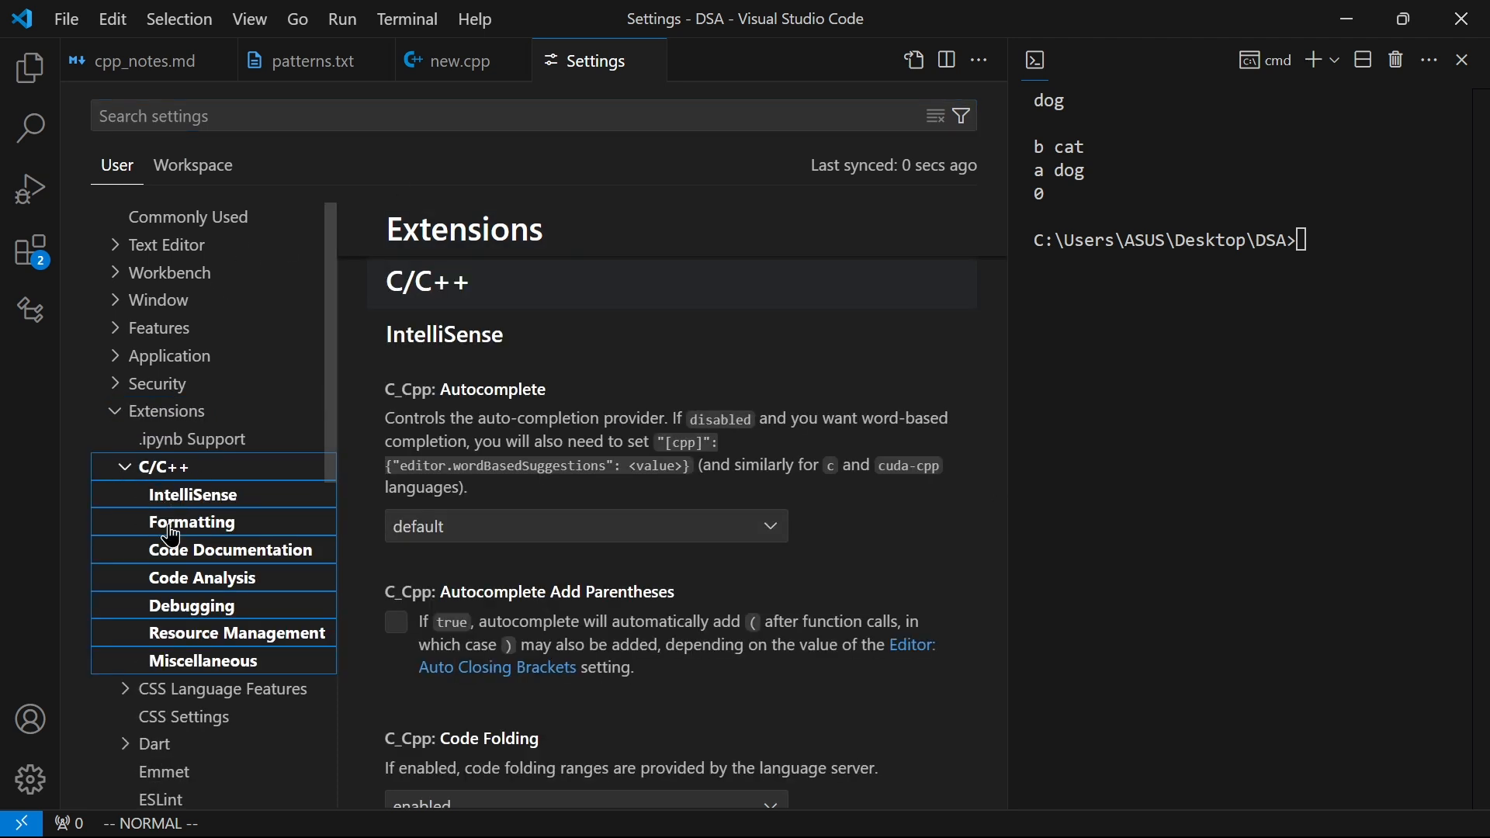
{"action": "left_click", "coordinate": [191, 523]}
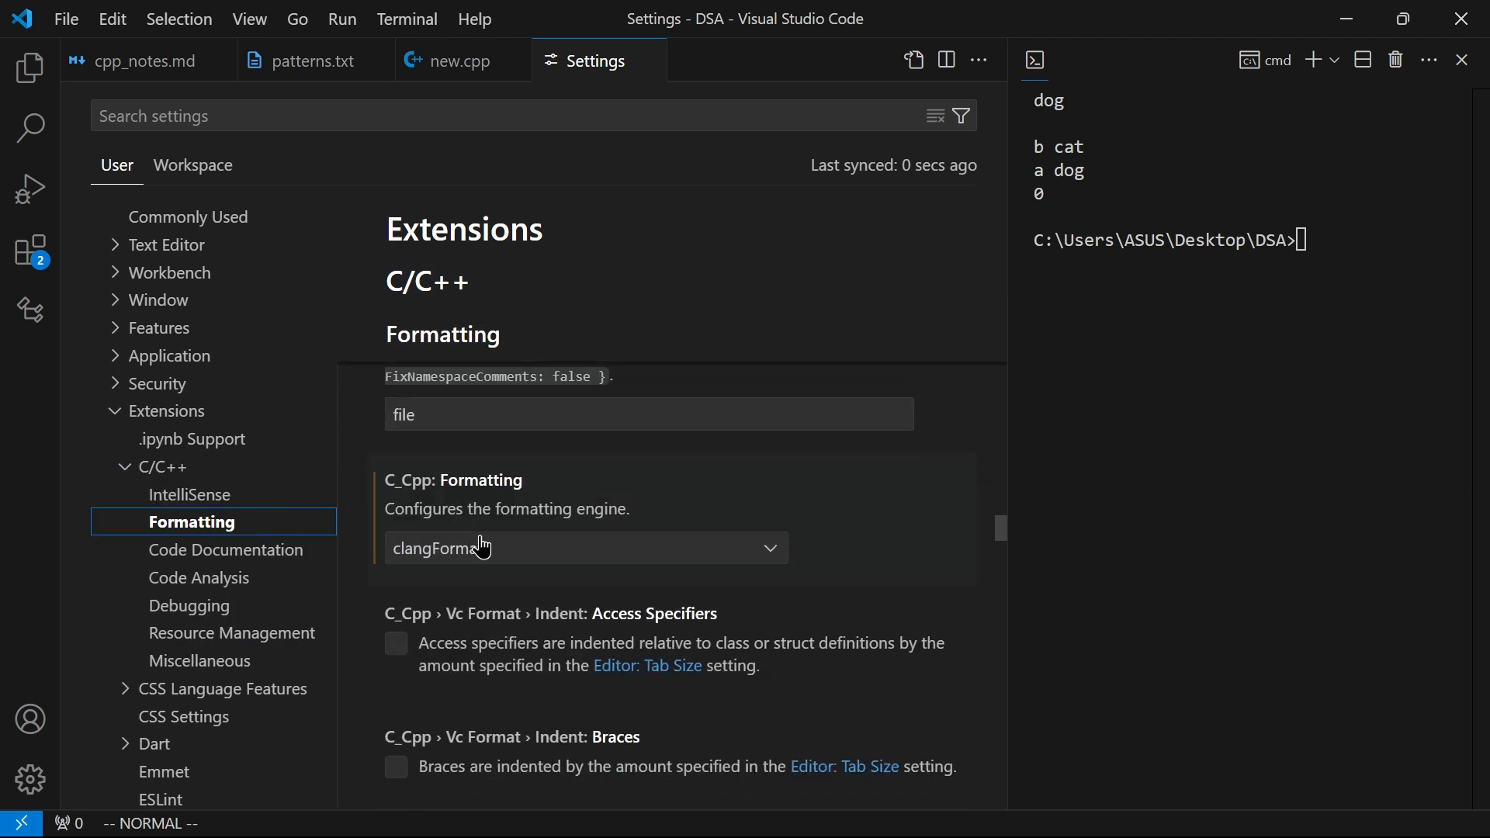
{"action": "mouse_move", "coordinate": [621, 519]}
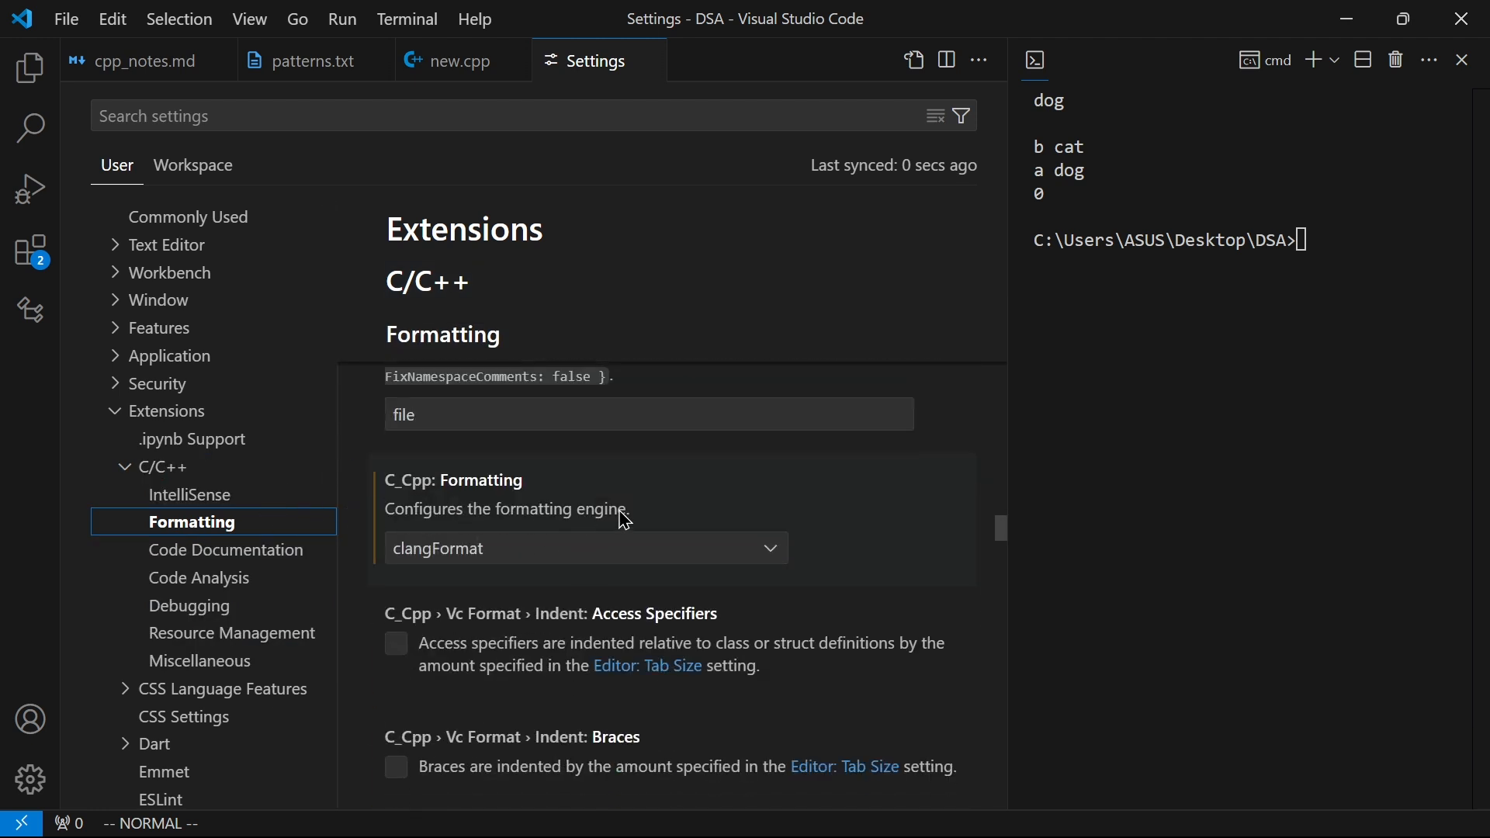
Step: Change C_Cpp: Formatting from clangFormat to vcFormat and return to new.cpp
{"action": "left_click", "coordinate": [585, 548]}
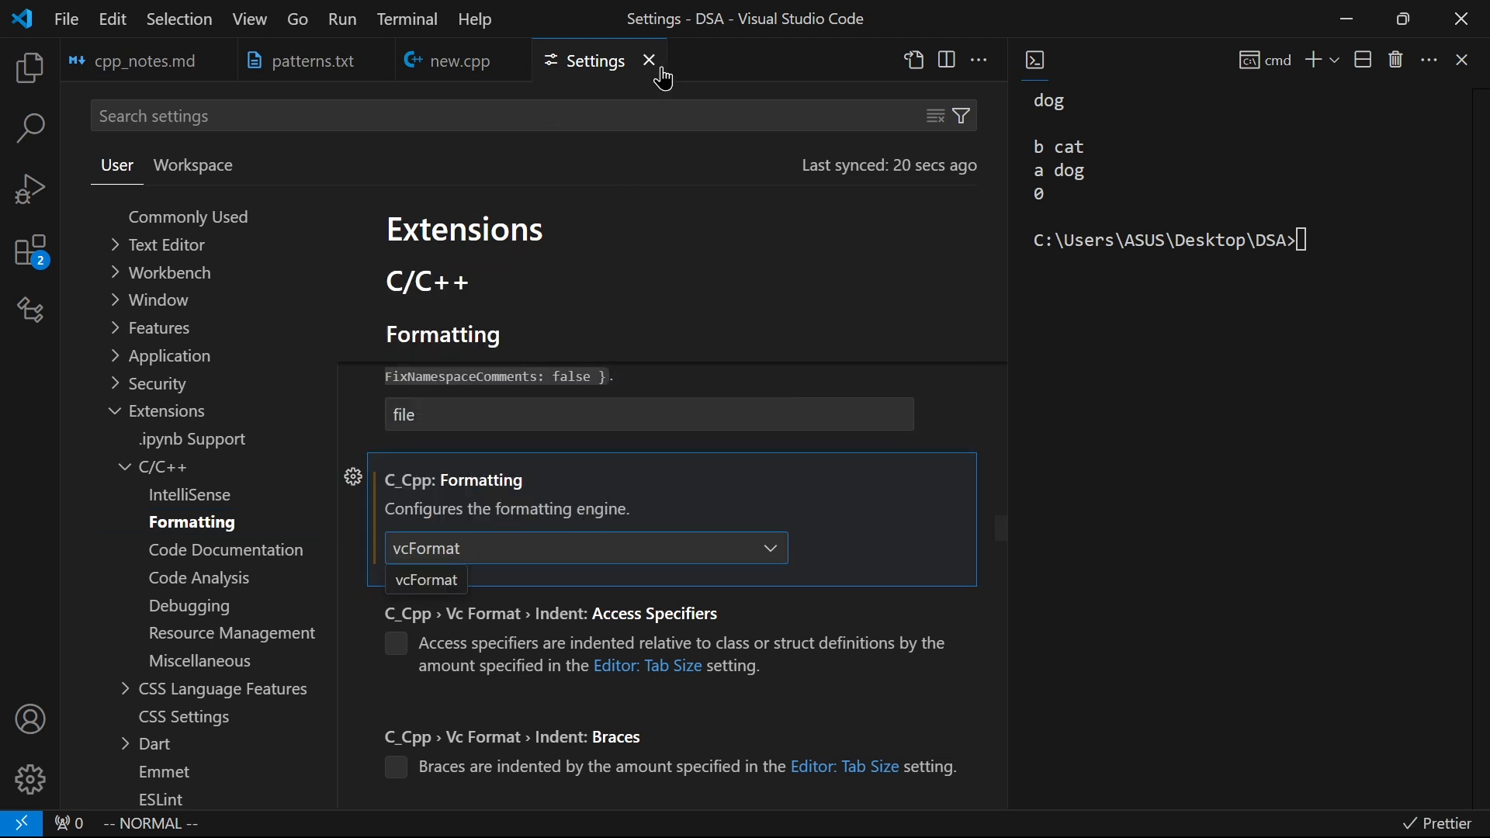
{"action": "left_click", "coordinate": [649, 61]}
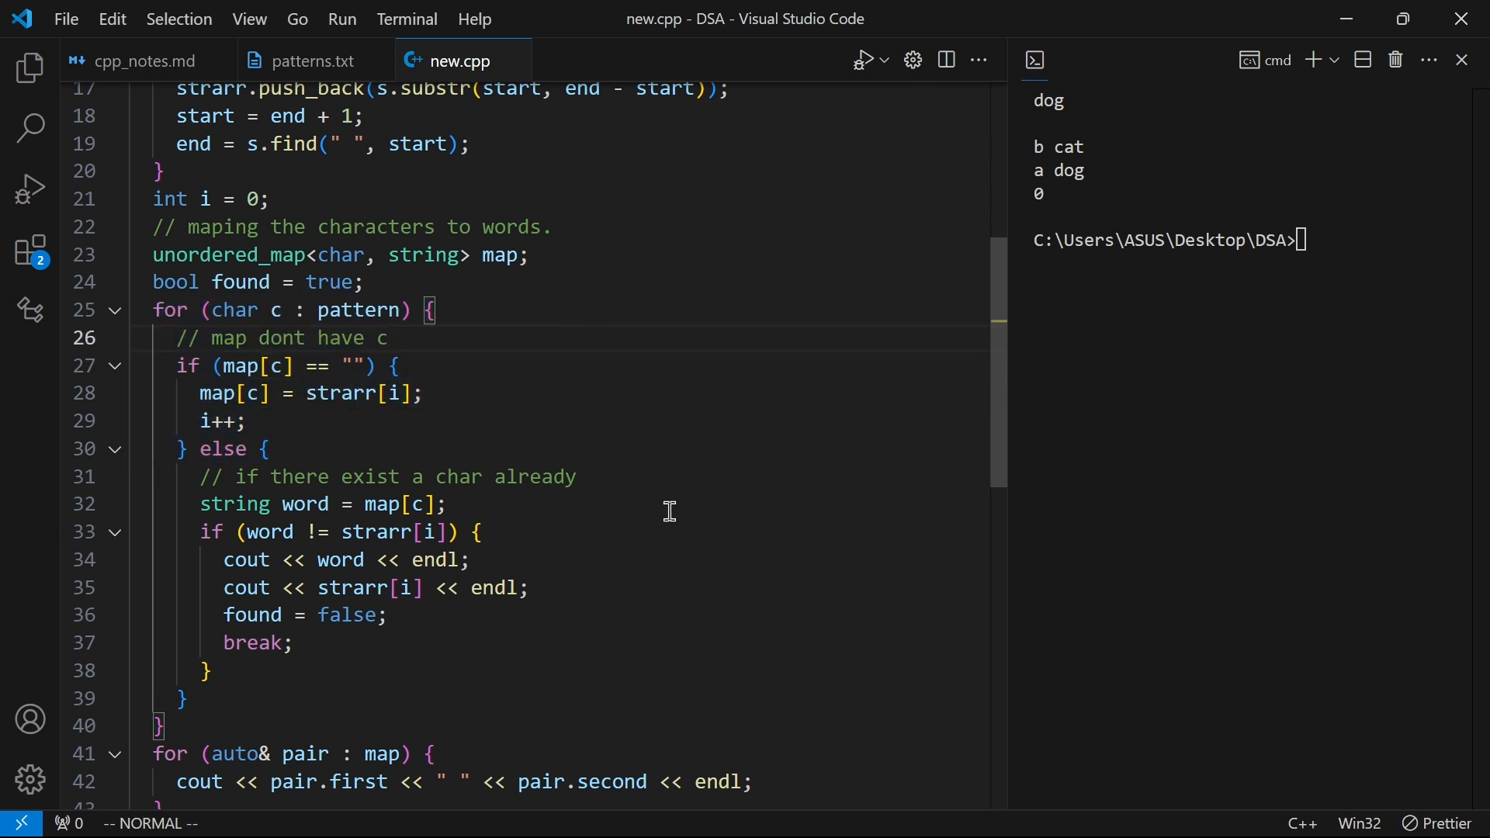
{"action": "mouse_move", "coordinate": [565, 464]}
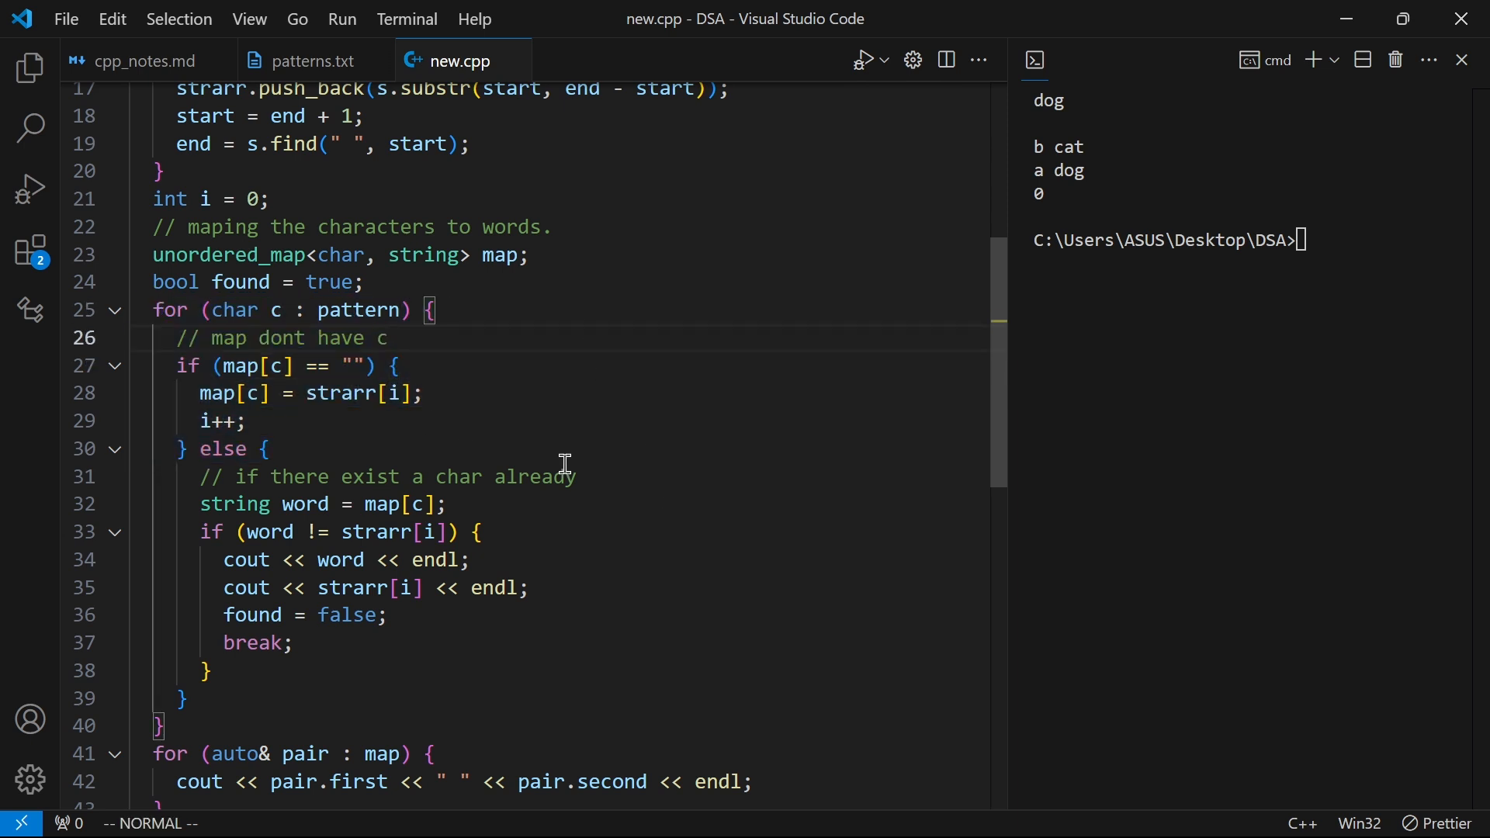